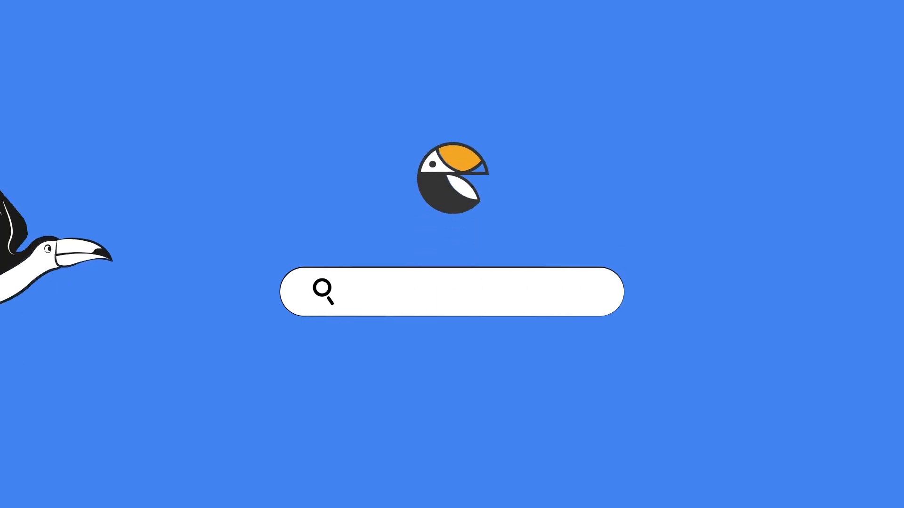
type("JQL search extensions")
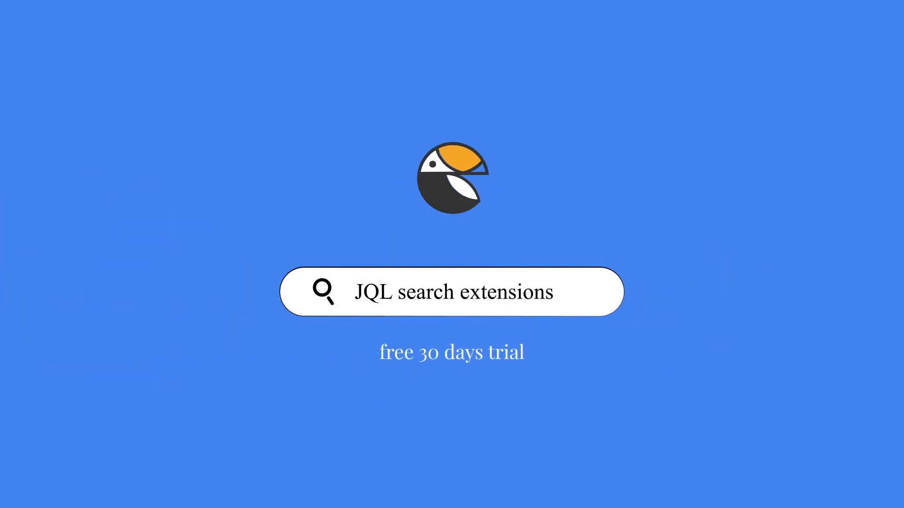